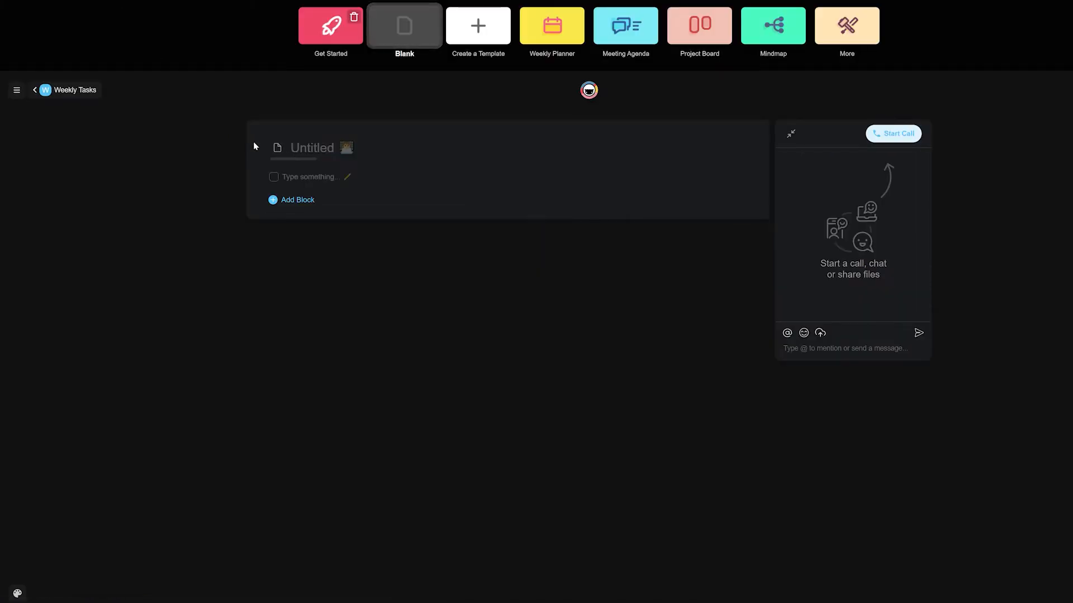
Rename the untitled project to 'Type tasks here'.
click(287, 148)
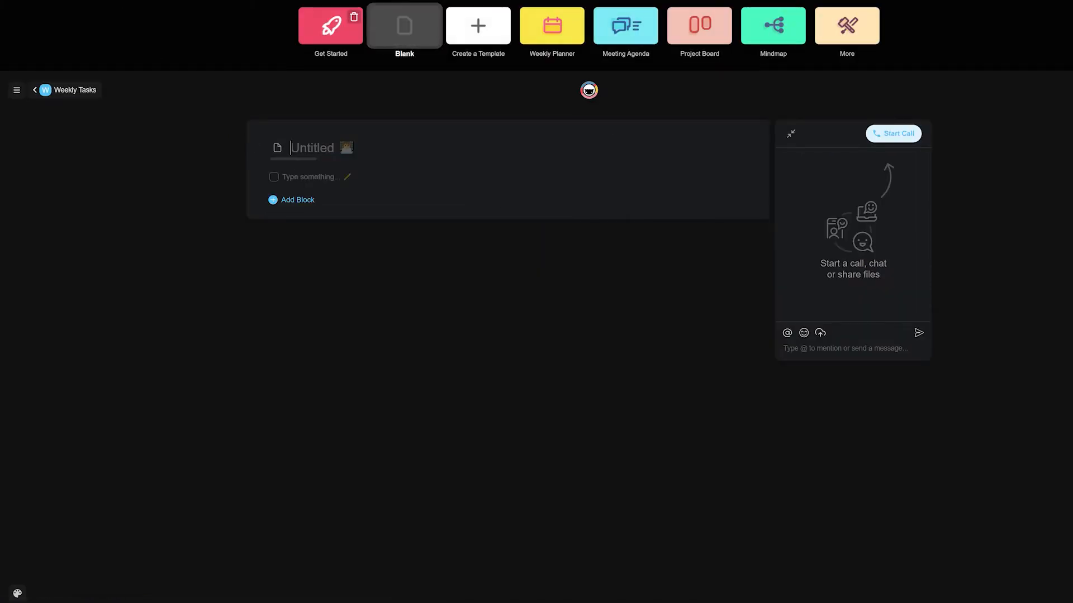
text(Type tasks h)
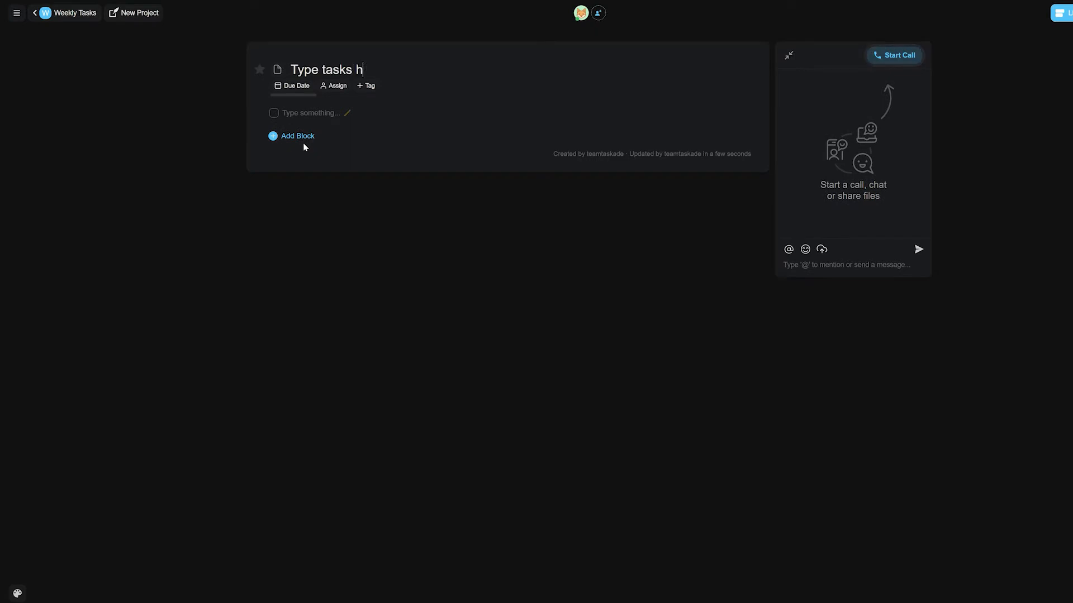
text(ere)
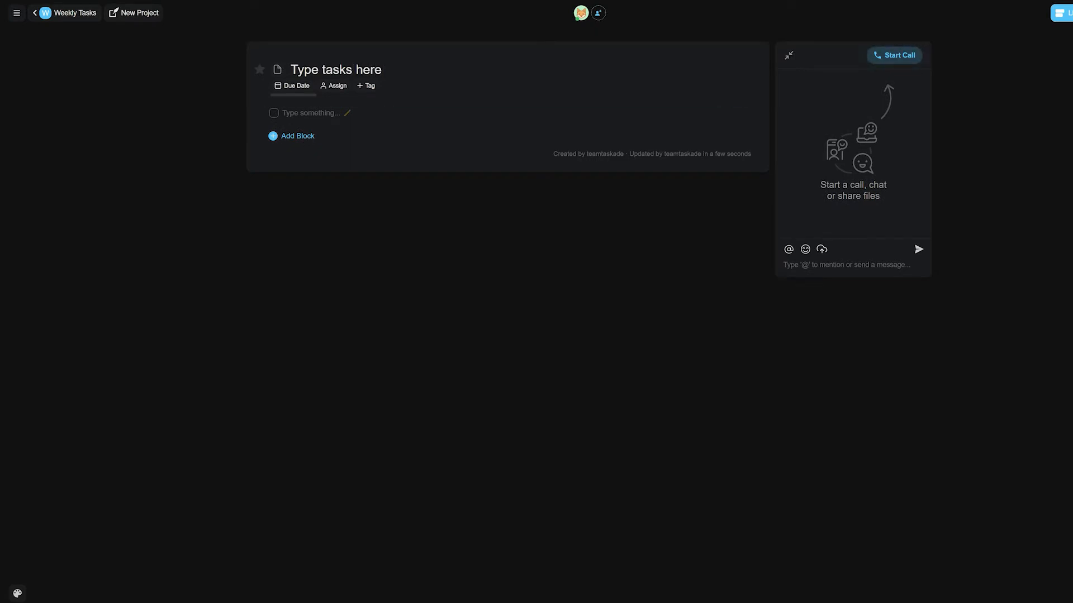
Insert a numbered list block, a bulleted list block and another titled block via Add Block.
click(292, 136)
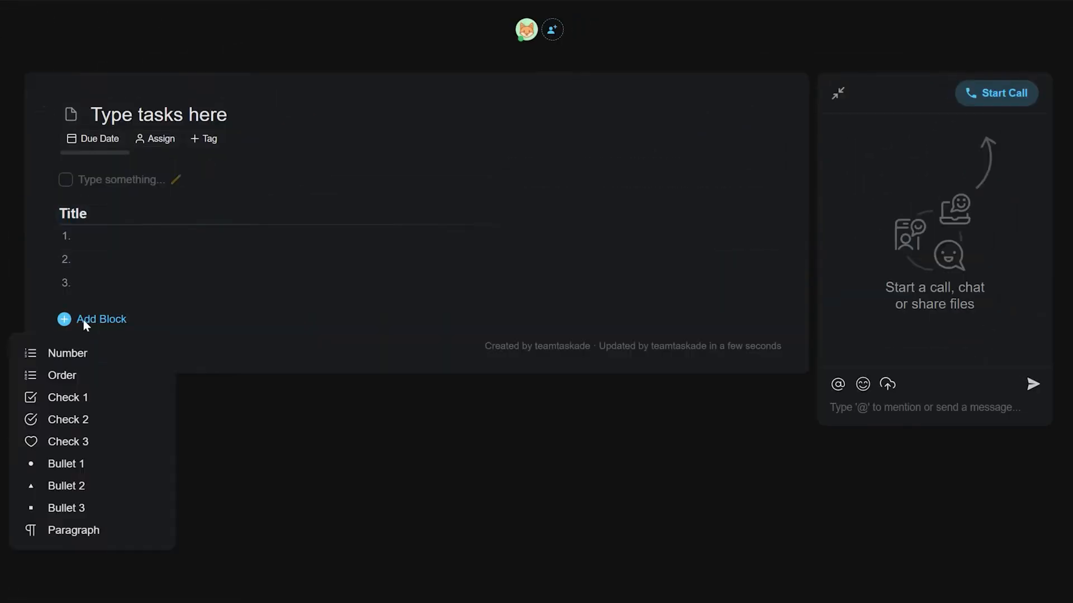
click(66, 508)
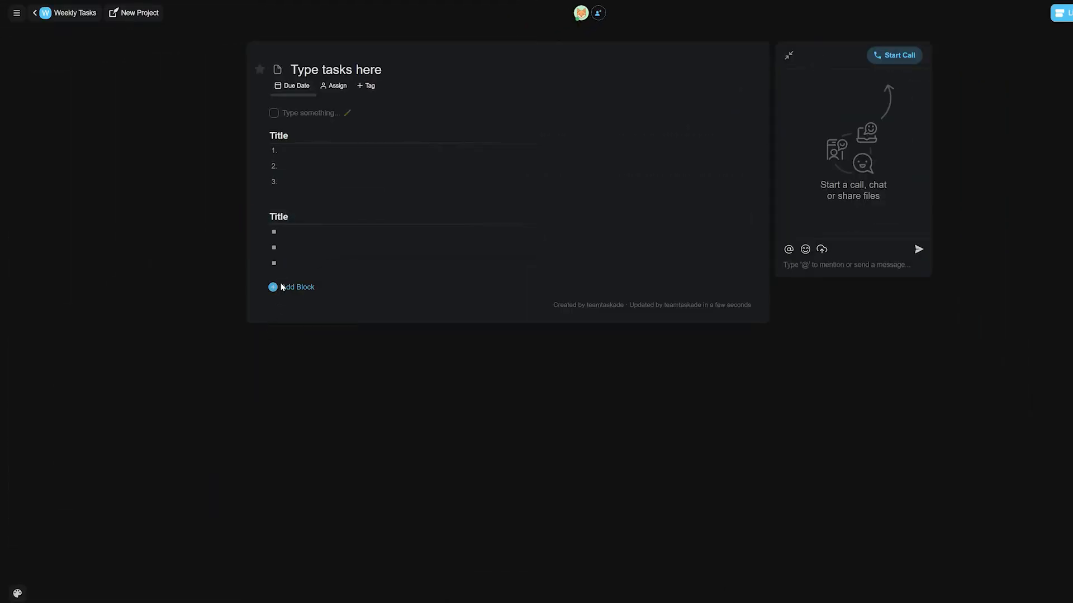
click(292, 288)
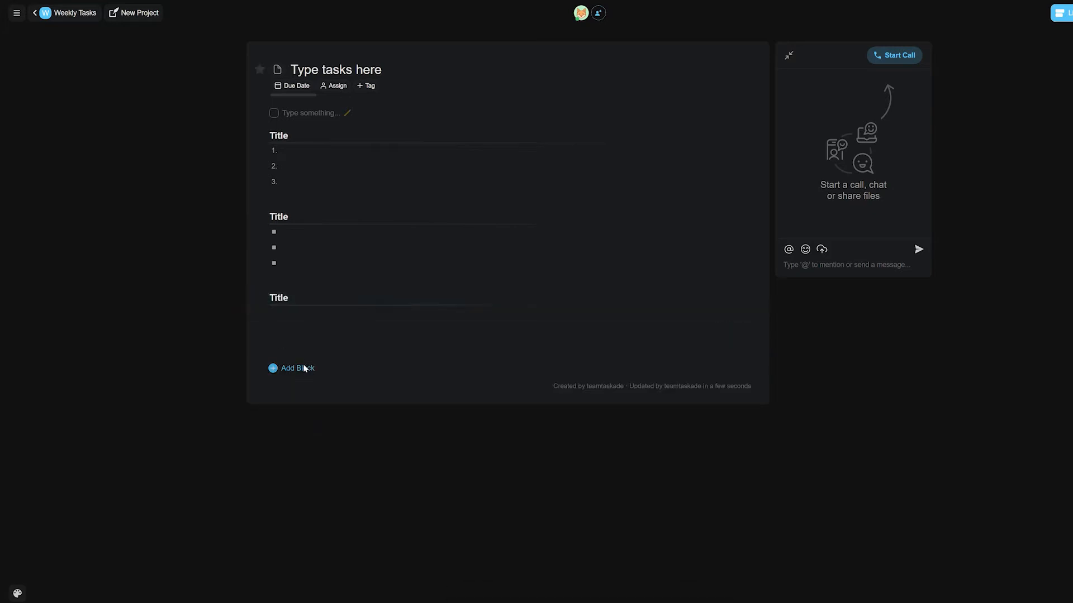
click(290, 368)
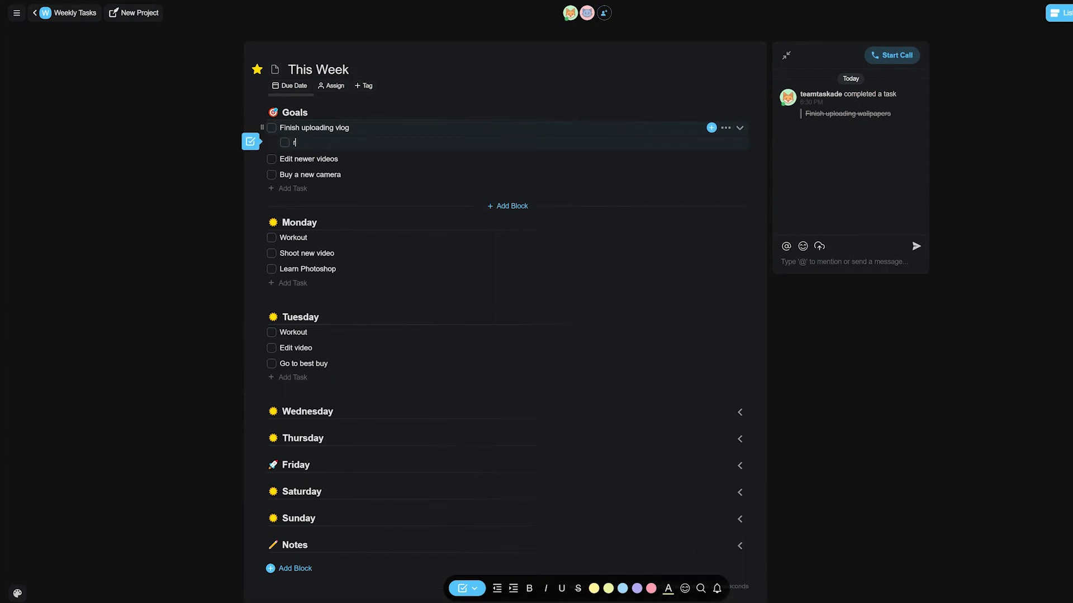
Add subtasks about researching new topics and how to get more subscribers under the goals.
text(esearch on newer topics)
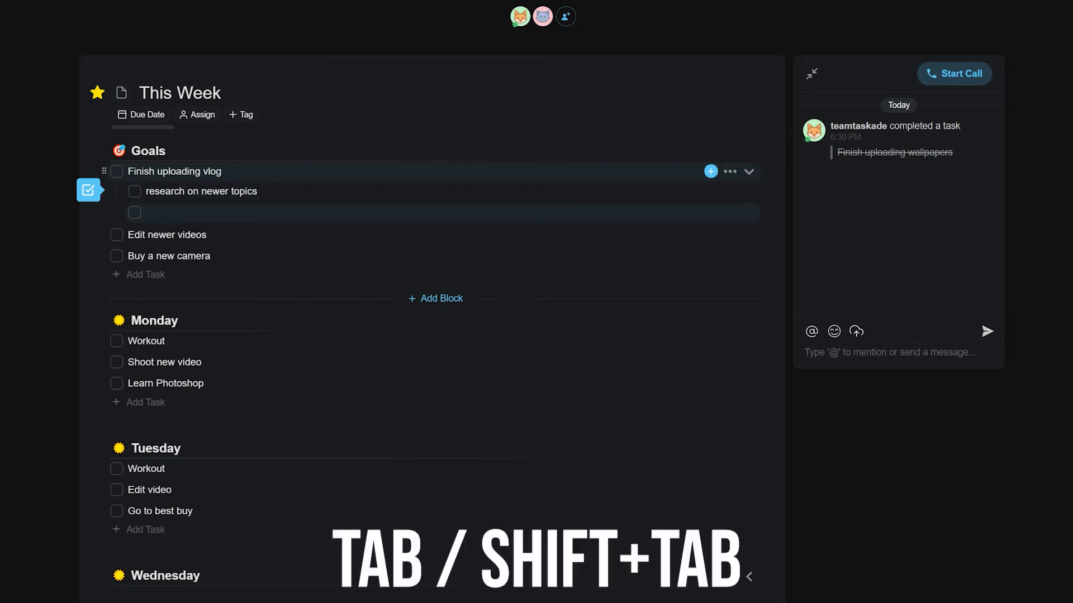
text(h)
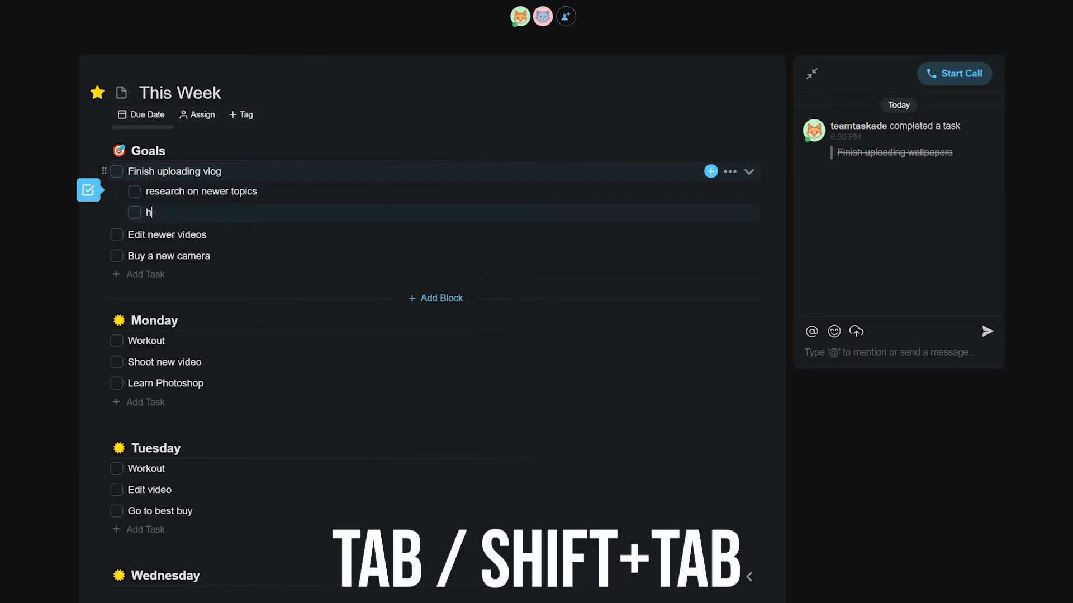
text(ow to get more e)
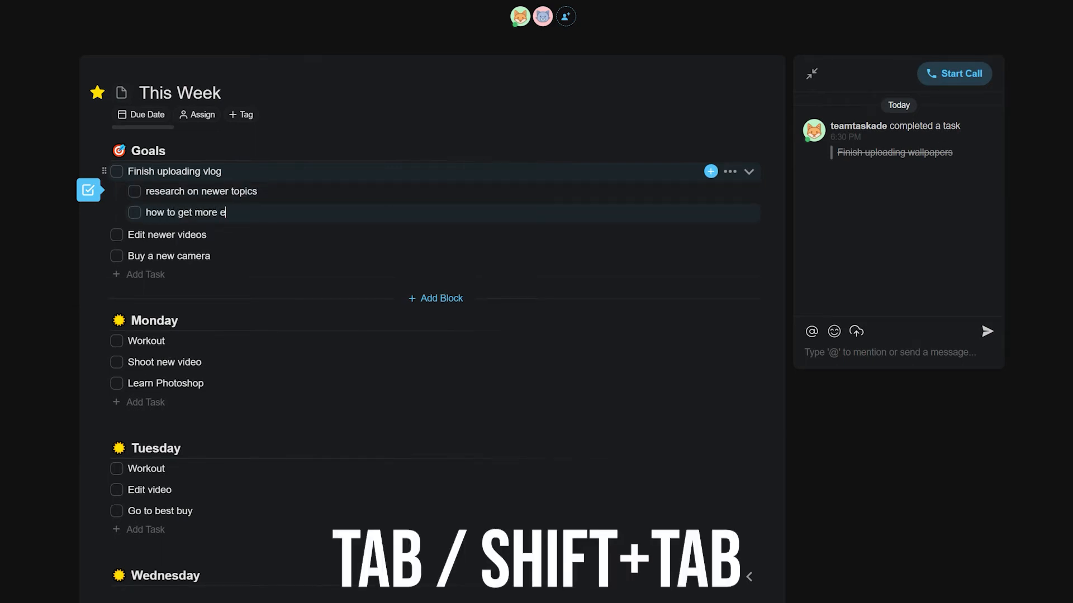
key(enter)
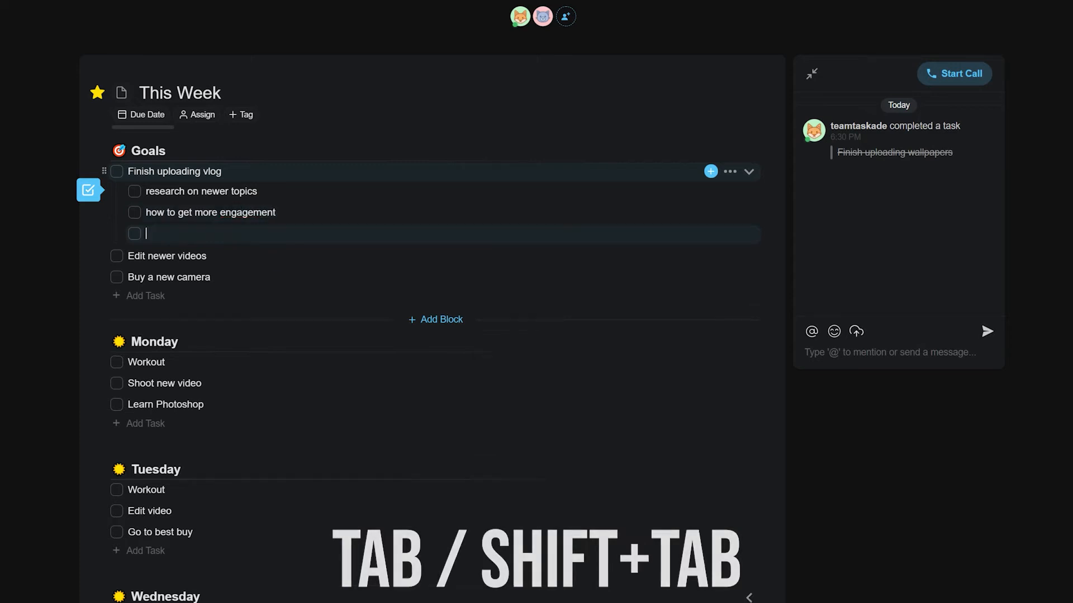
text(how to get more s)
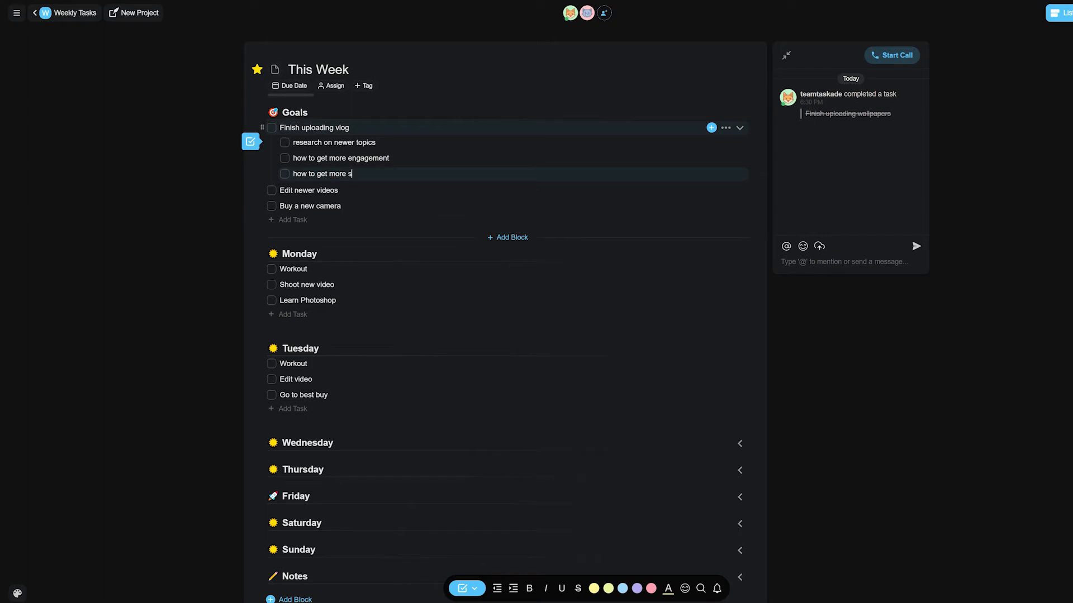
text(ubscribers)
text(xt4 vs a7c)
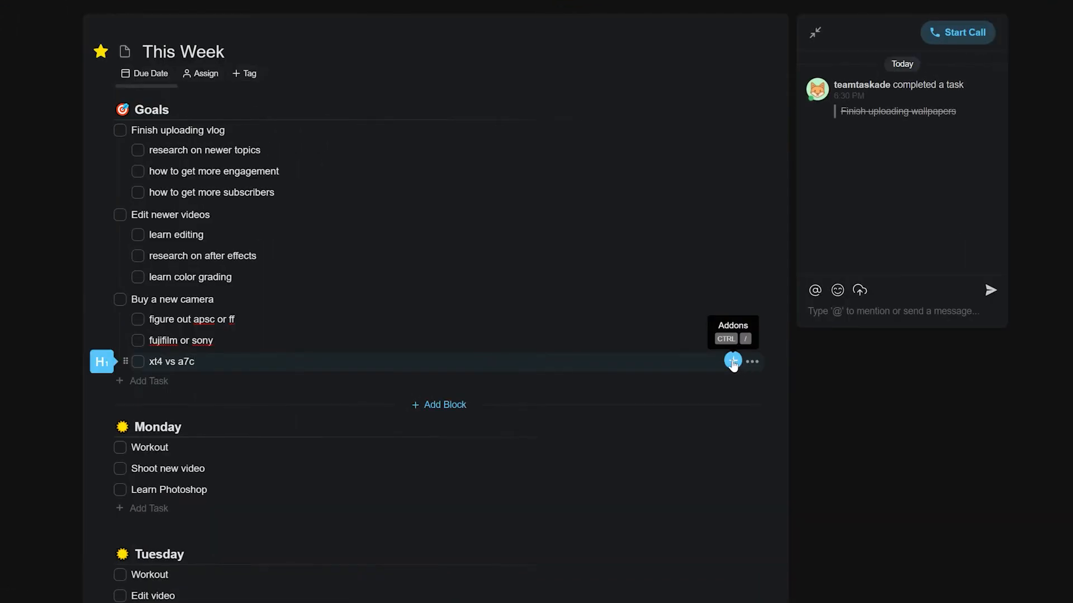
Give the 'xt4 vs a7c' subtask an Aug 2 – Aug 4 due date.
click(733, 361)
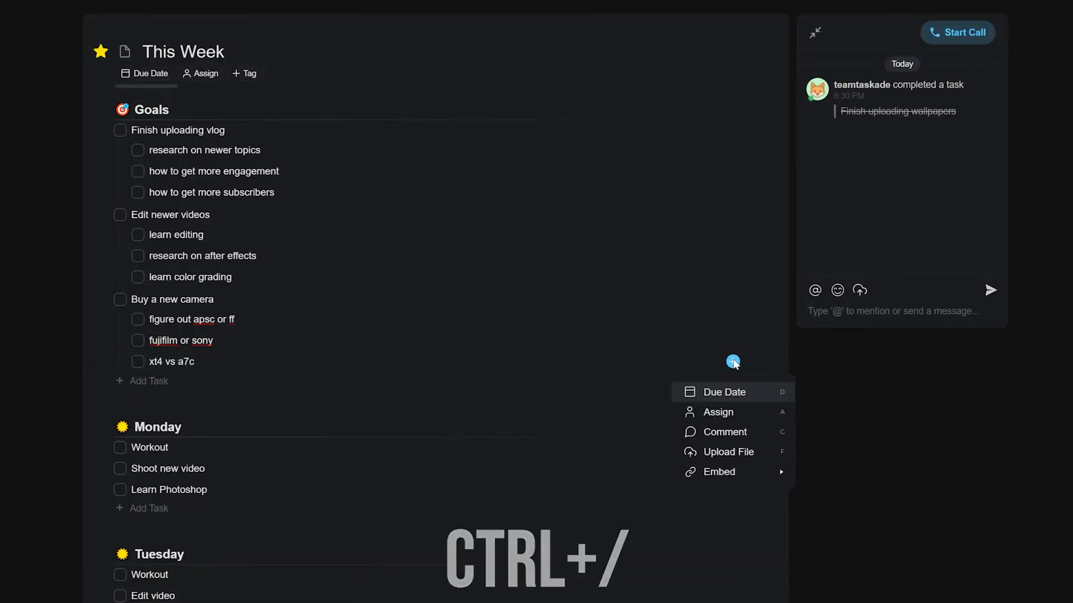
click(723, 391)
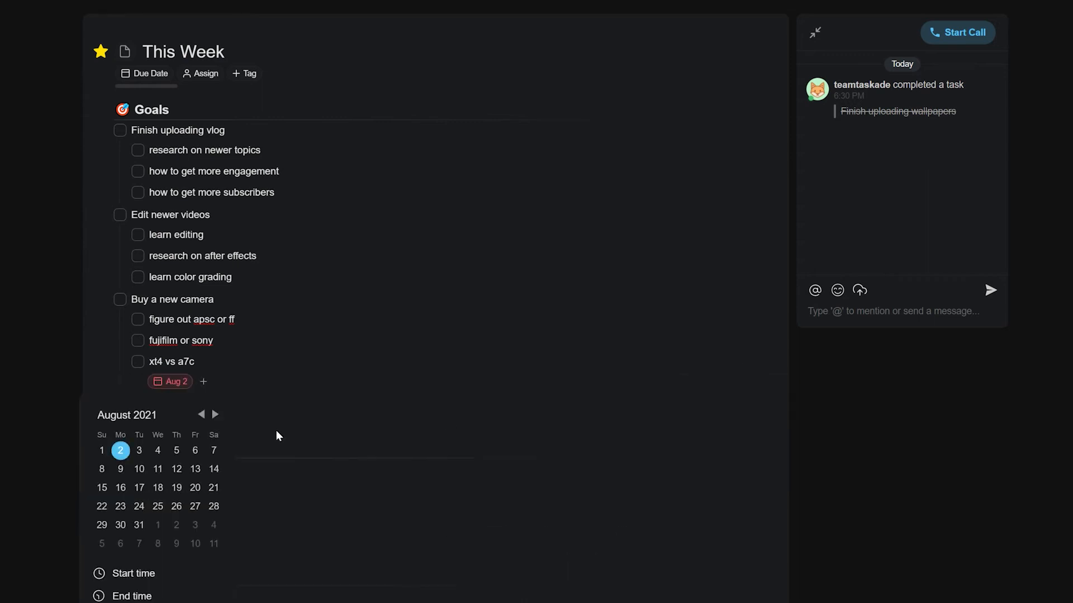
click(158, 450)
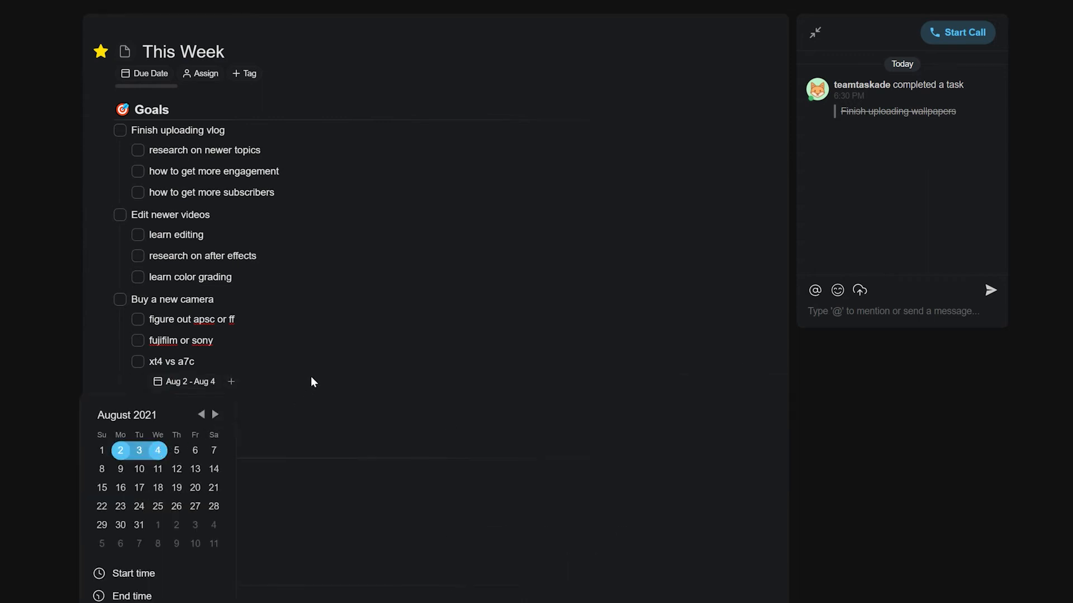
Assign the 'xt4 vs a7c' subtask to teamtaskade.
click(733, 361)
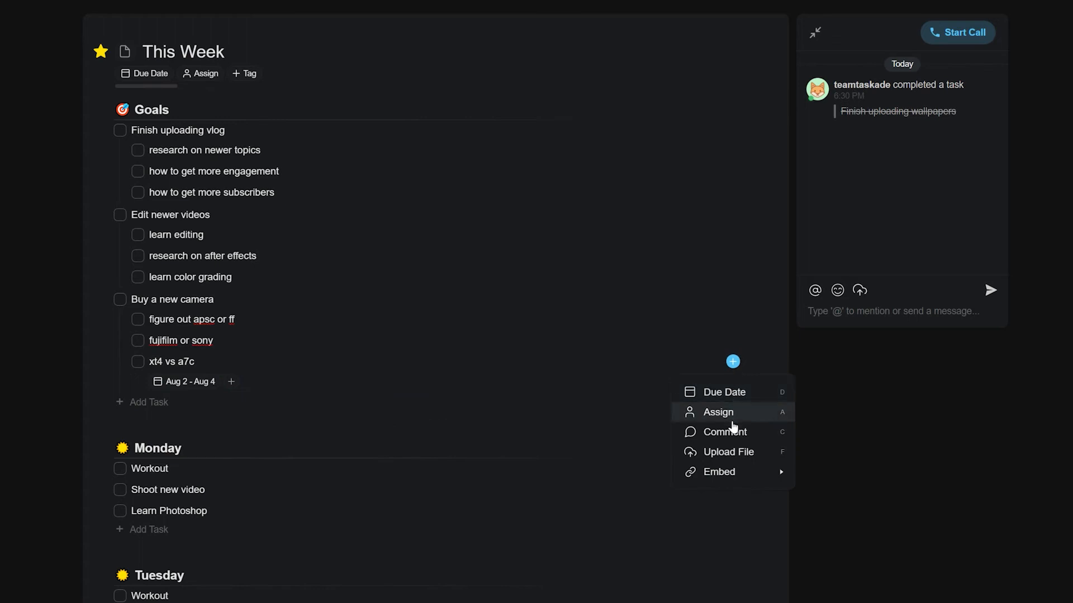
click(718, 413)
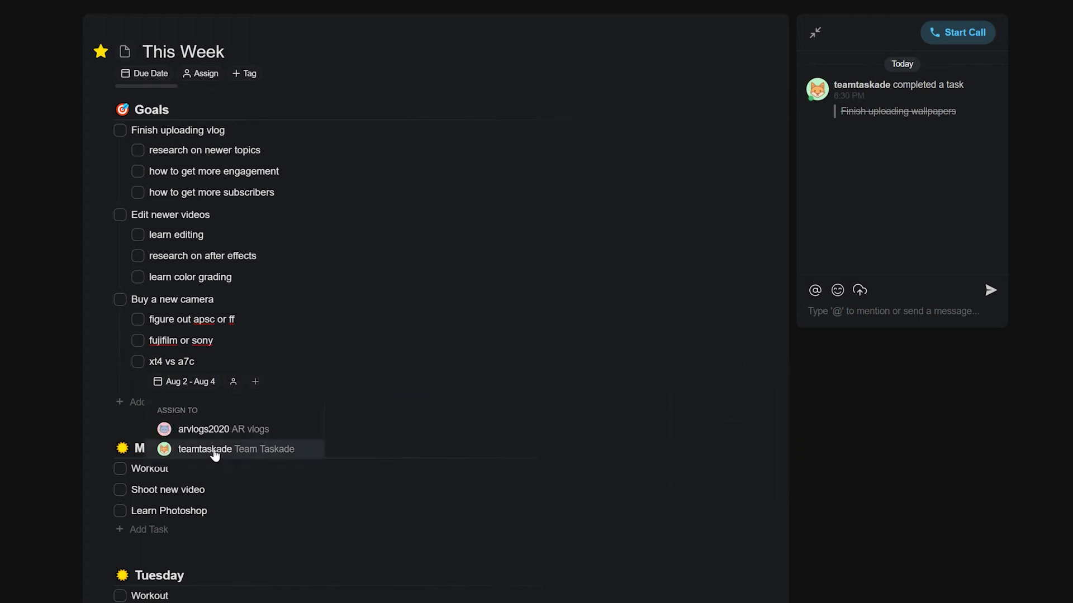
click(212, 449)
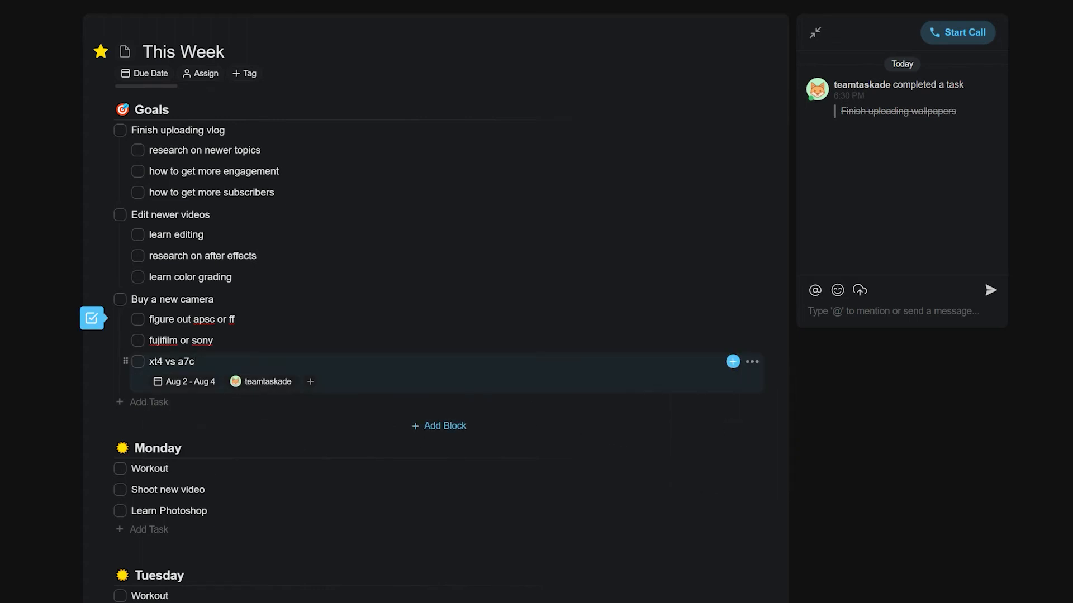
click(732, 361)
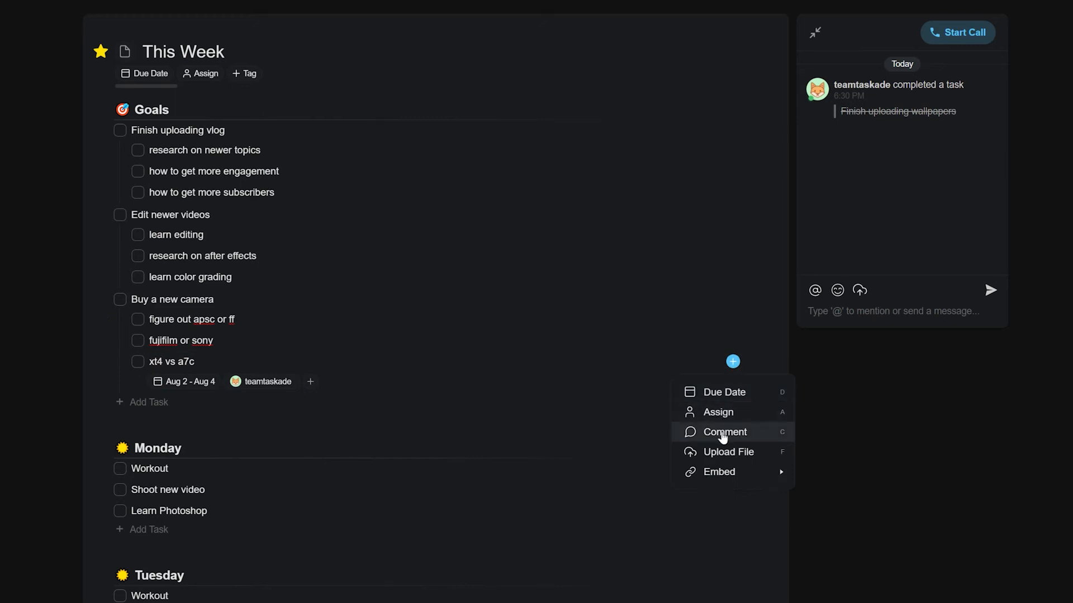
mouse_move(725, 451)
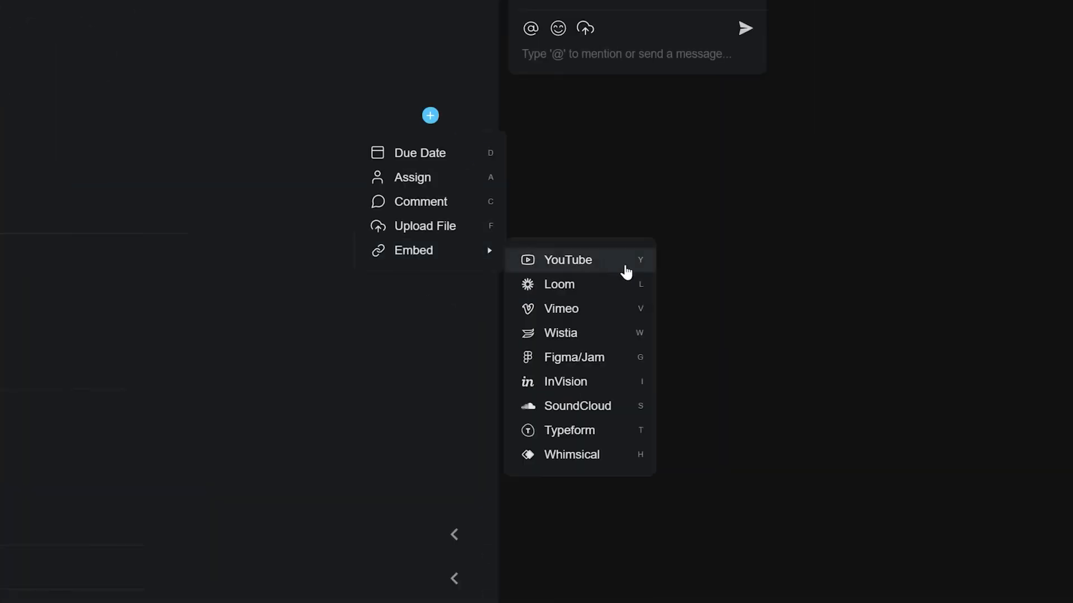
mouse_move(604, 391)
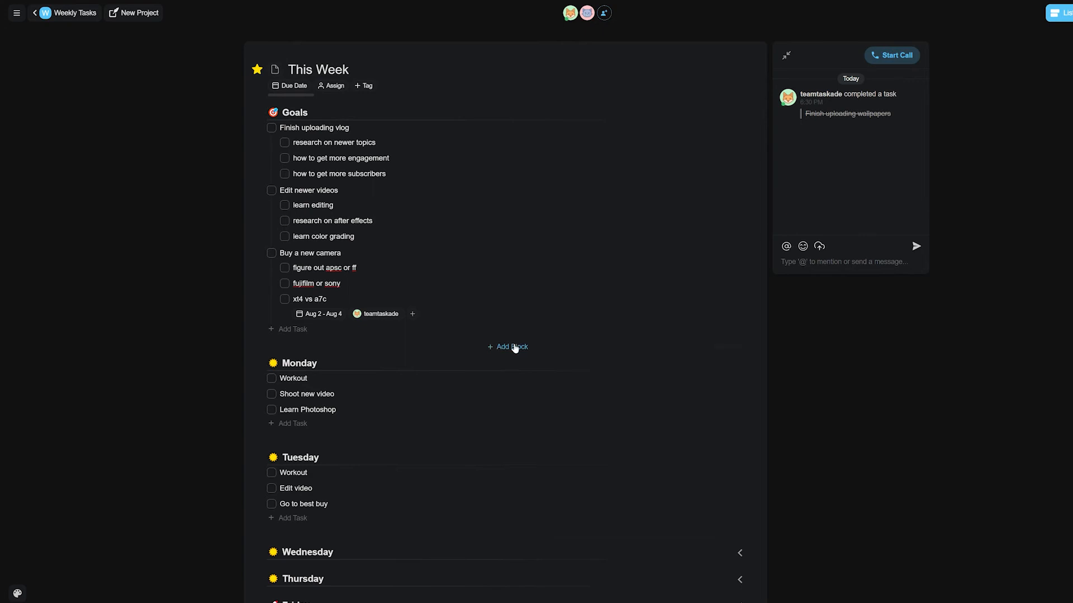
Add a numbered 'Main things to consider' block with 'Passive income from YouTube' and start 'Creating a sustainable base'.
click(513, 346)
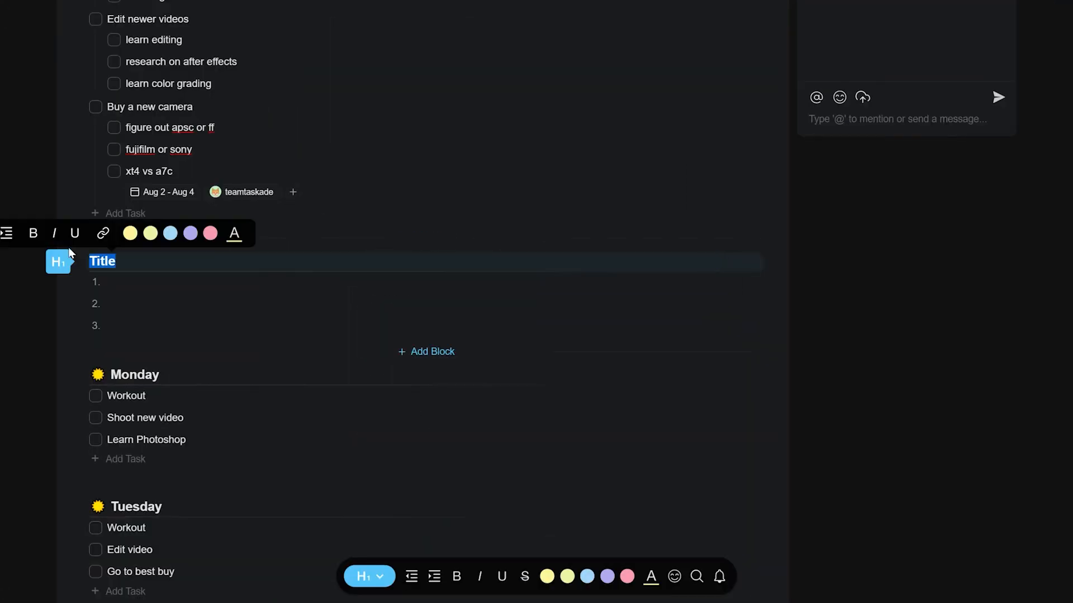
text(Main things to consider)
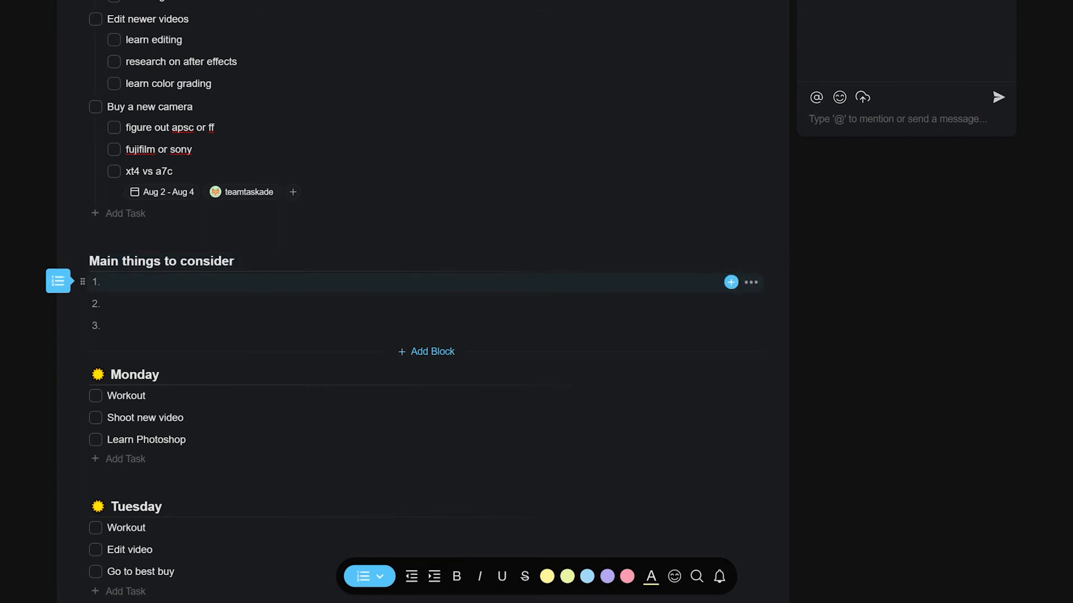
text(Passive income from)
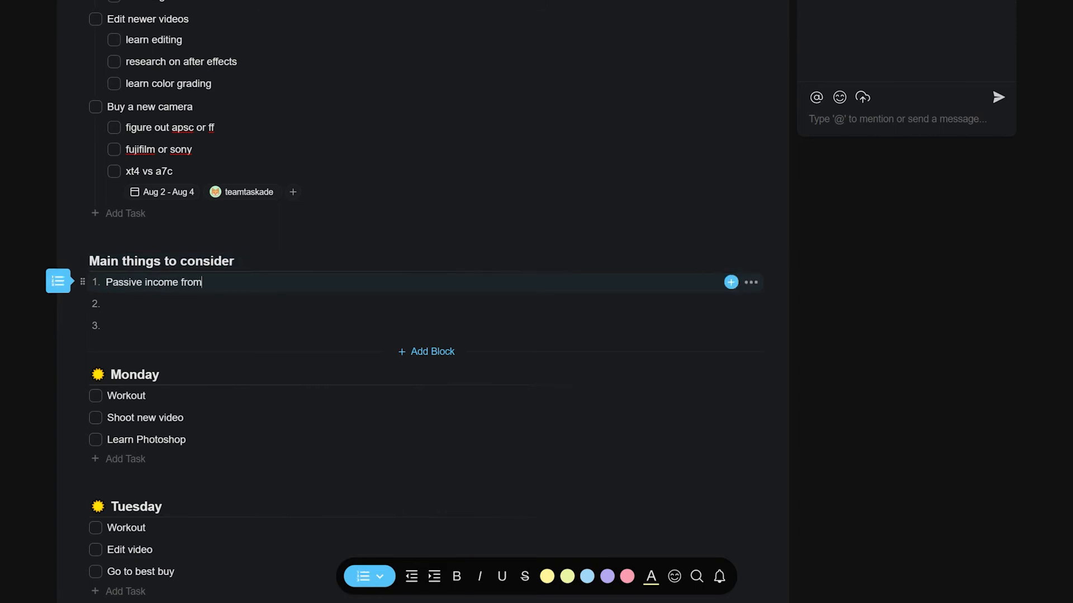
text(YouTube)
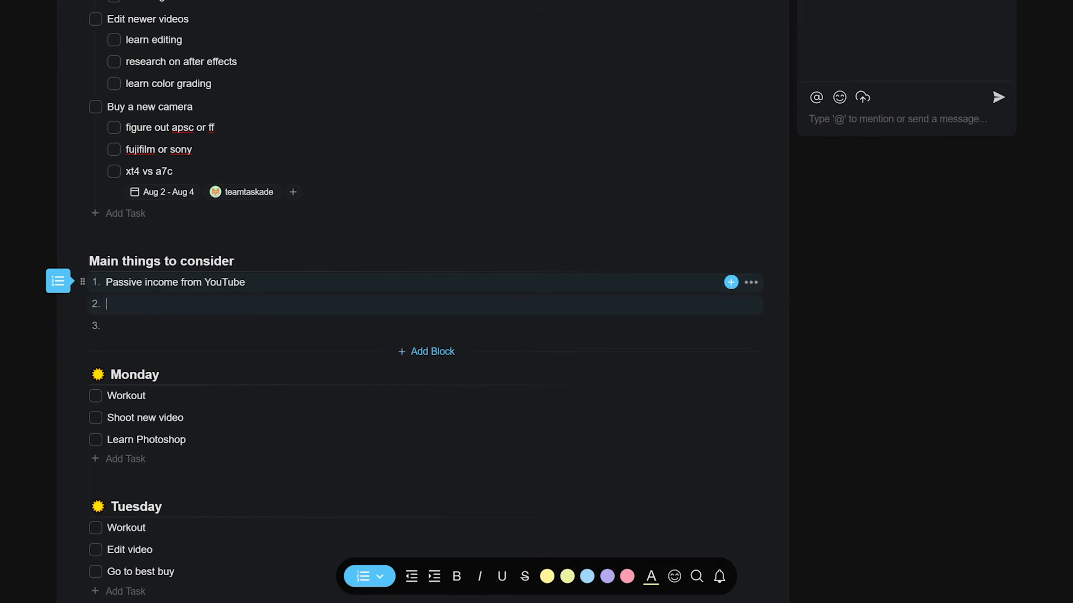
text(Creating a sustainable base)
click(426, 325)
text(Monetizing videos)
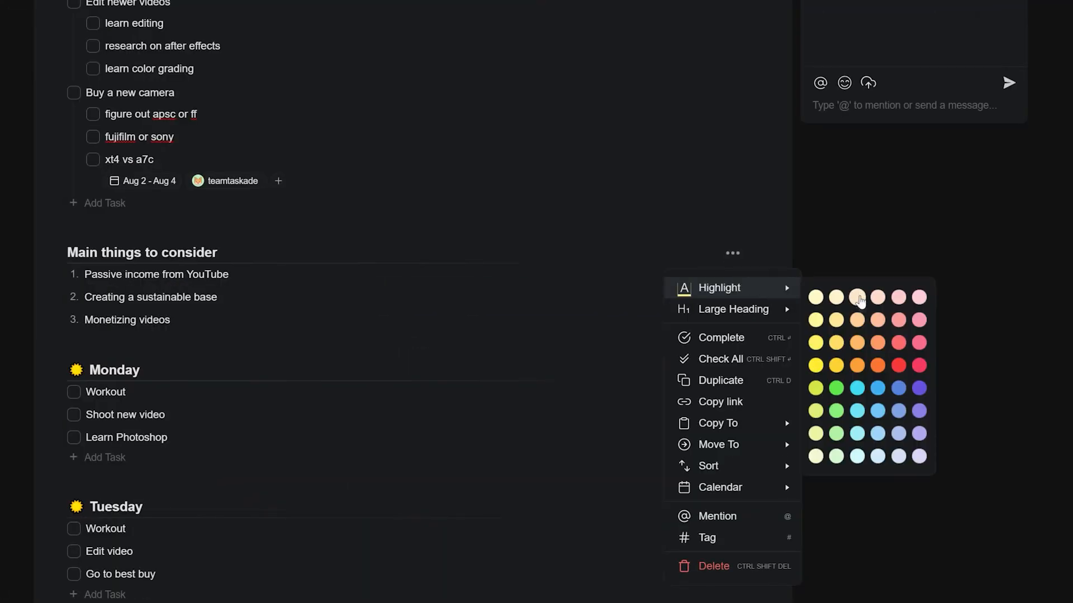
mouse_move(732, 309)
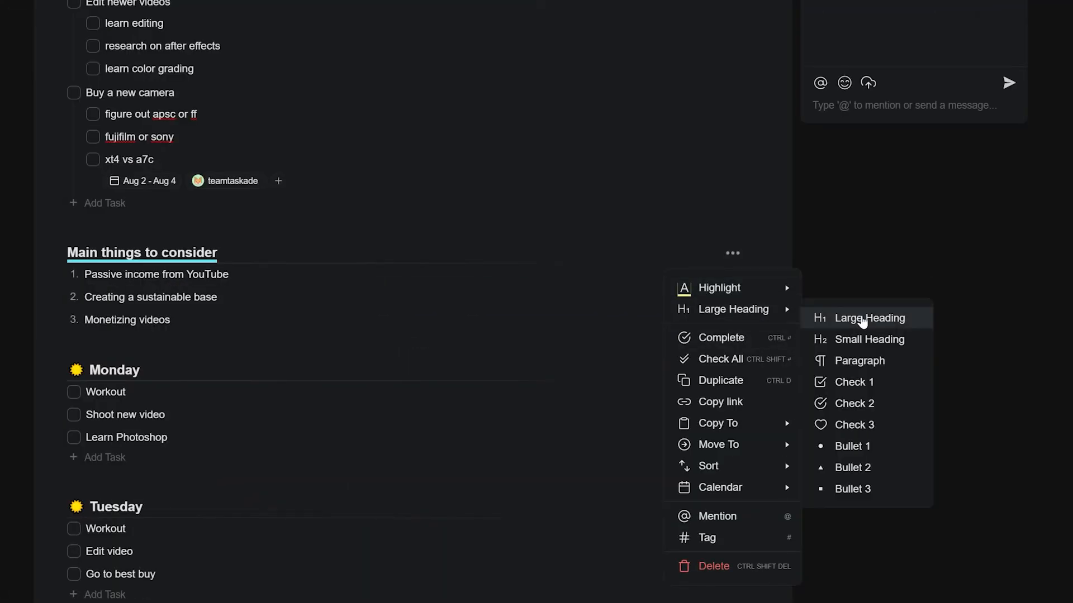
mouse_move(735, 253)
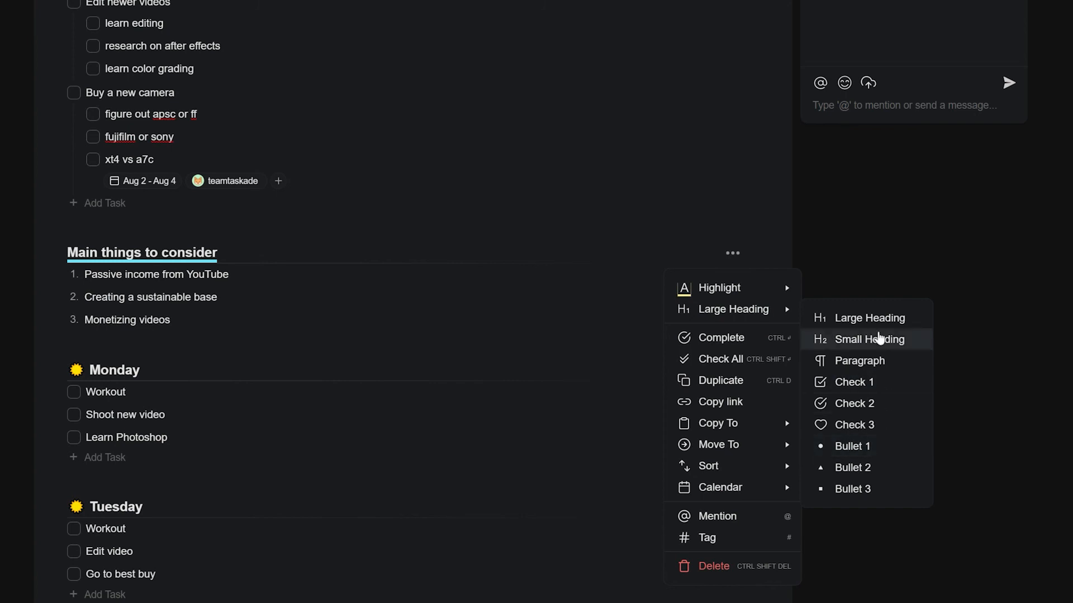
mouse_move(720, 401)
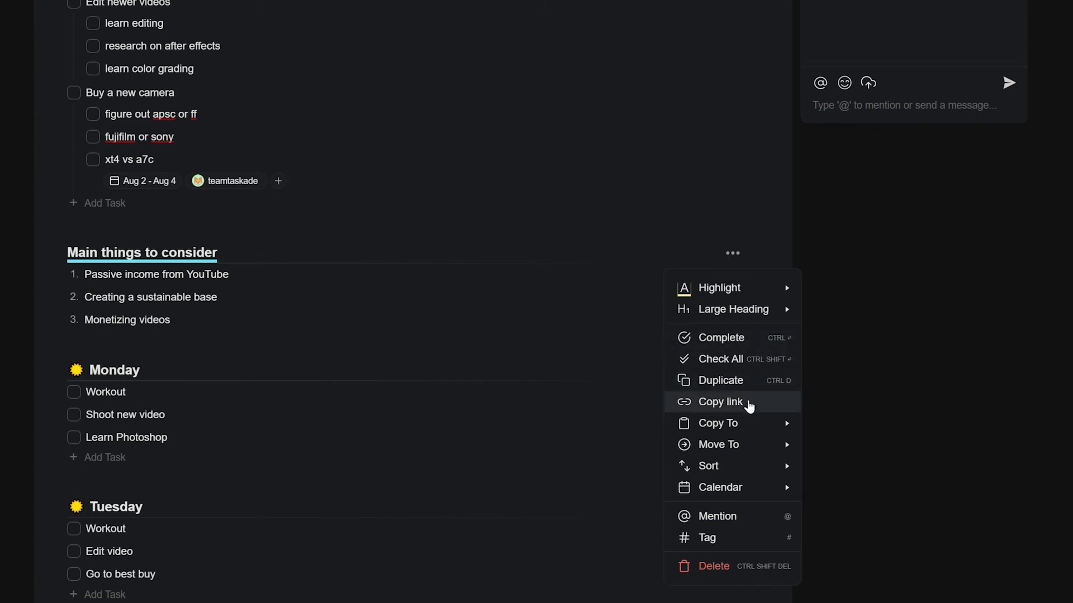
mouse_move(709, 466)
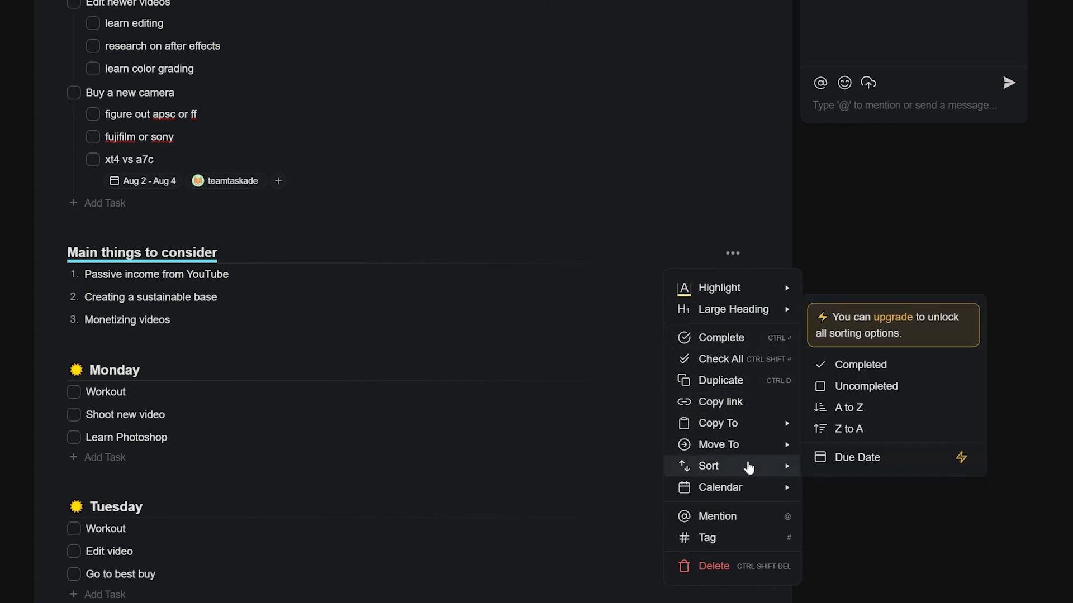
mouse_move(719, 487)
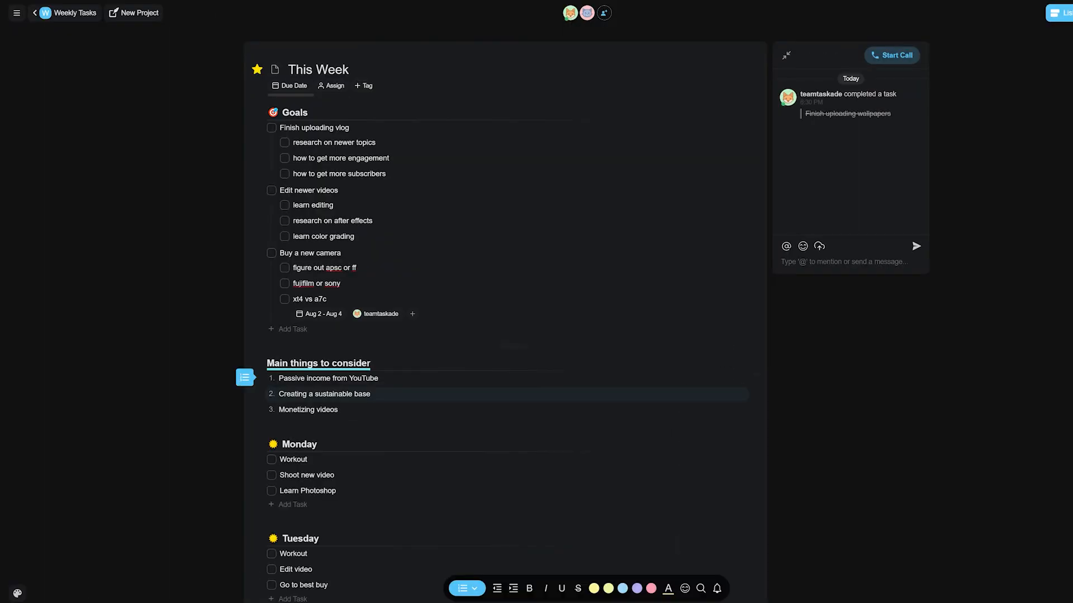
Bring up the date picker for the project's due date.
click(290, 86)
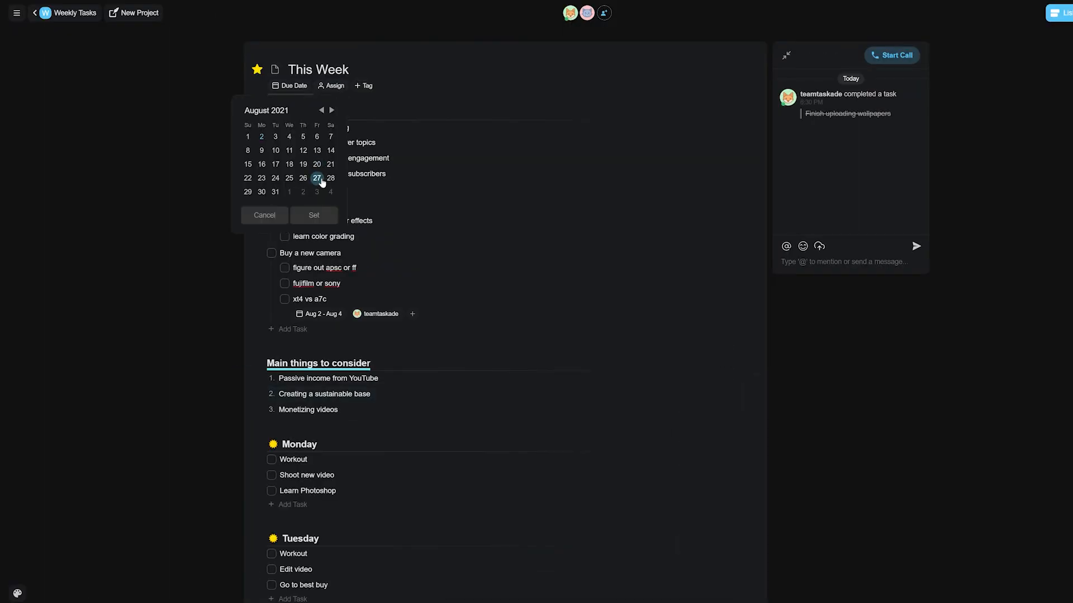